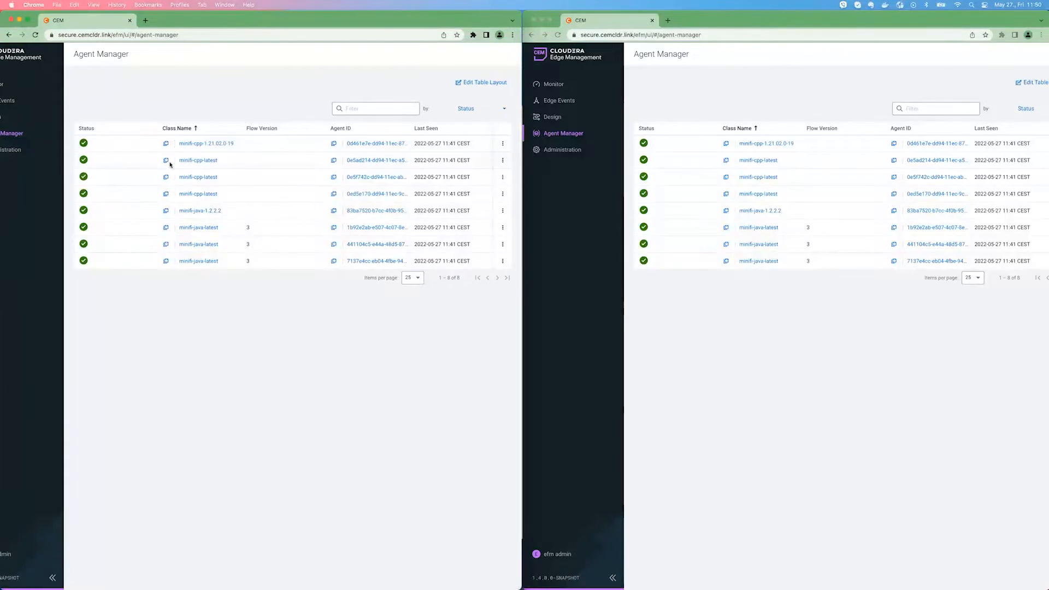
Step: Open a minifi-cpp-latest agent's details from its row menu and adjust the side window
click(503, 161)
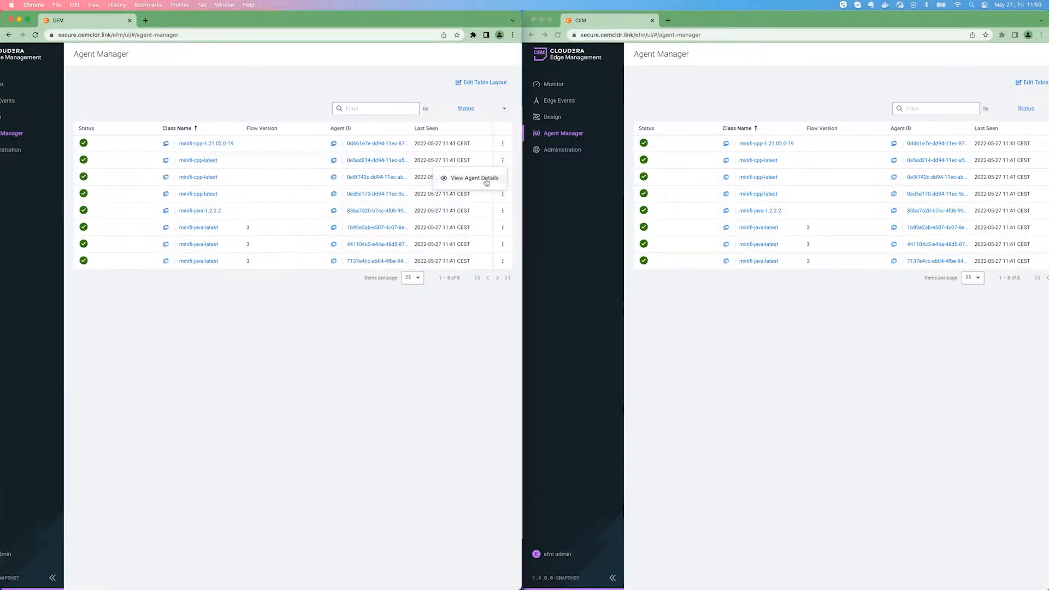
click(475, 177)
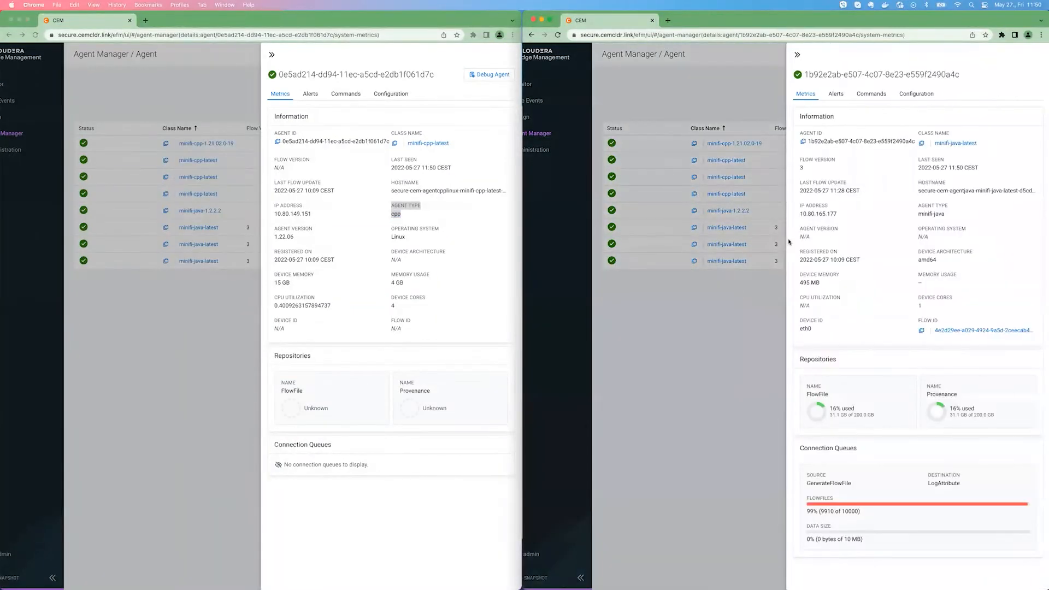
drag(800, 213, 945, 213)
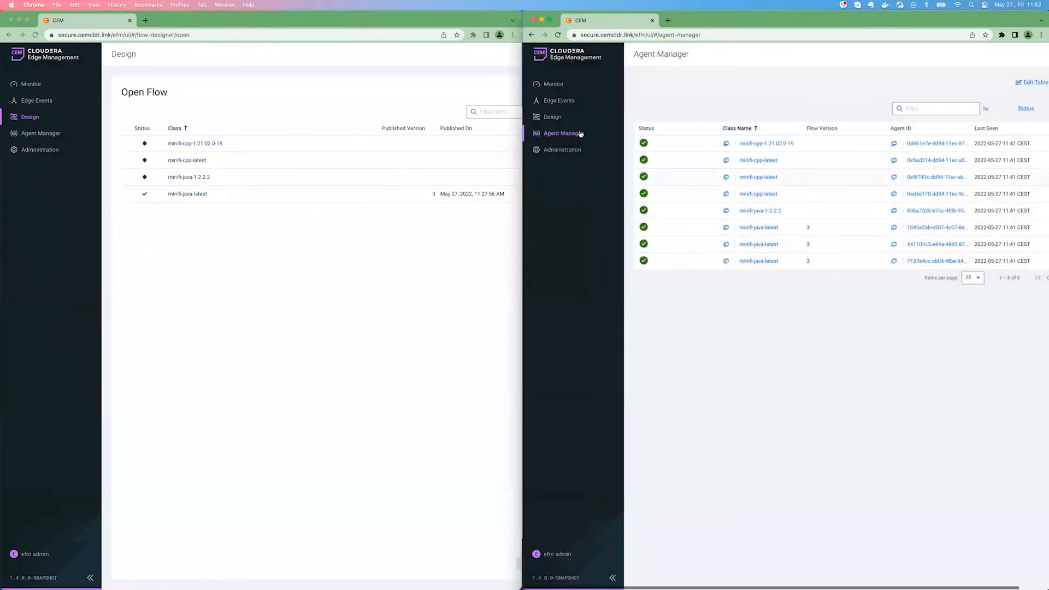
Step: Show the flow list, open the minifi-cpp-latest flow, and scroll the available processors
click(552, 116)
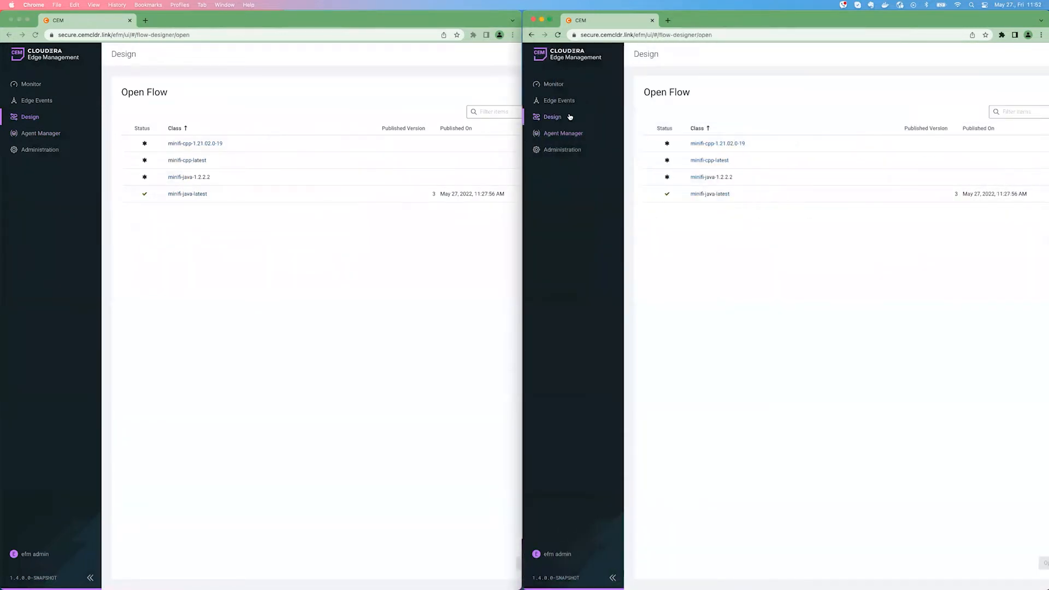
click(187, 160)
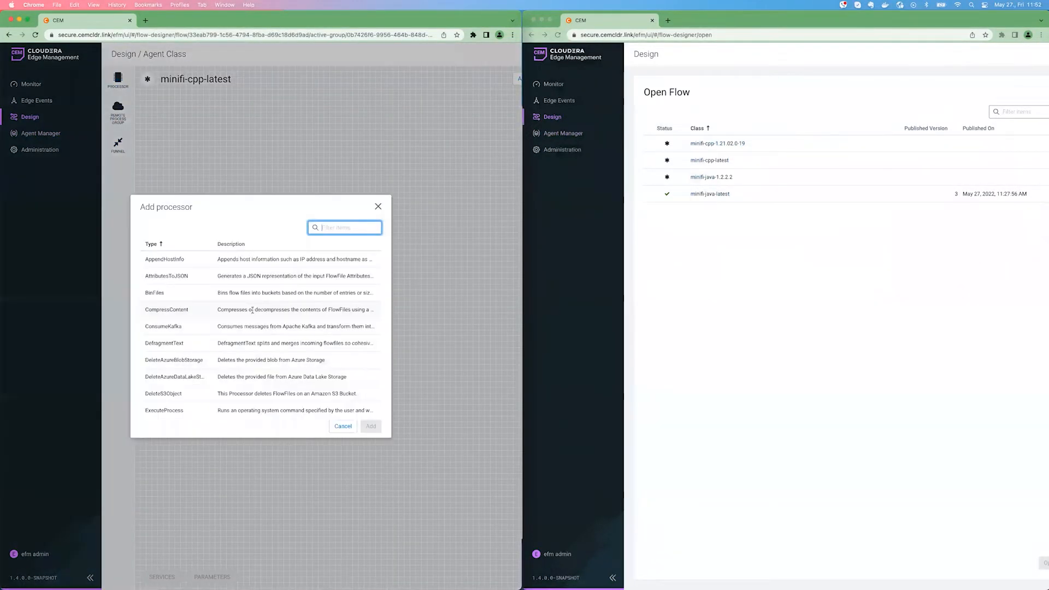
scroll(down, 3)
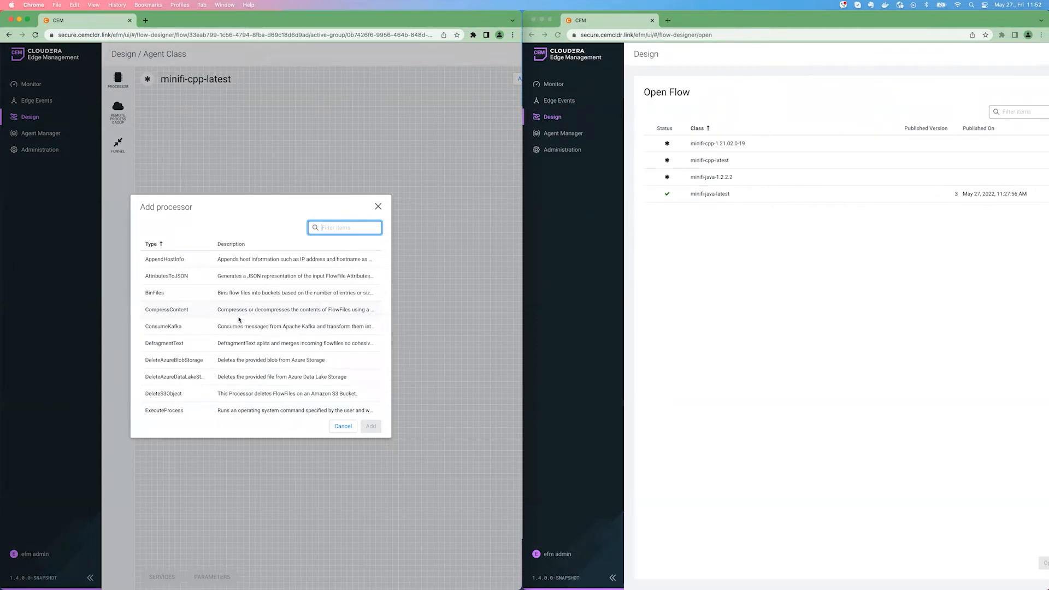
scroll(down, 3)
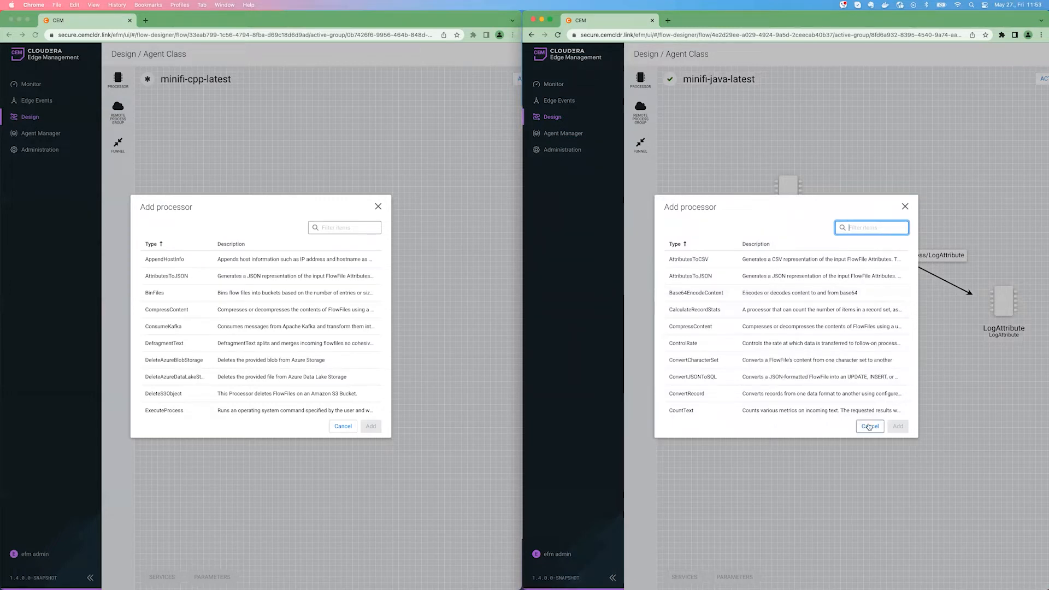
Step: Filter processors by 'generate' and add GenerateFlowFile to the C++ flow
text(generate)
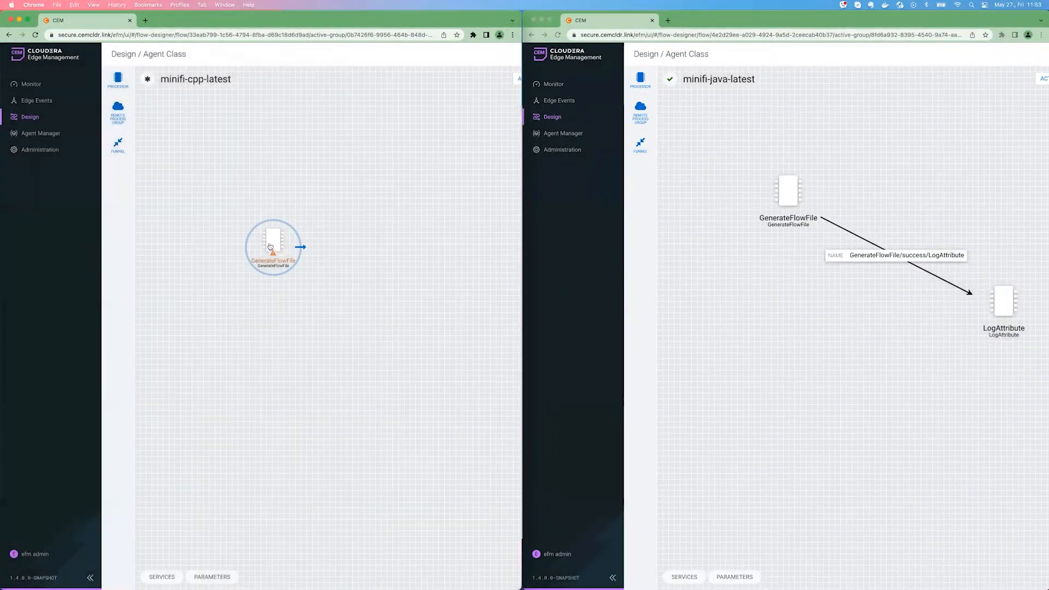
double_click(272, 248)
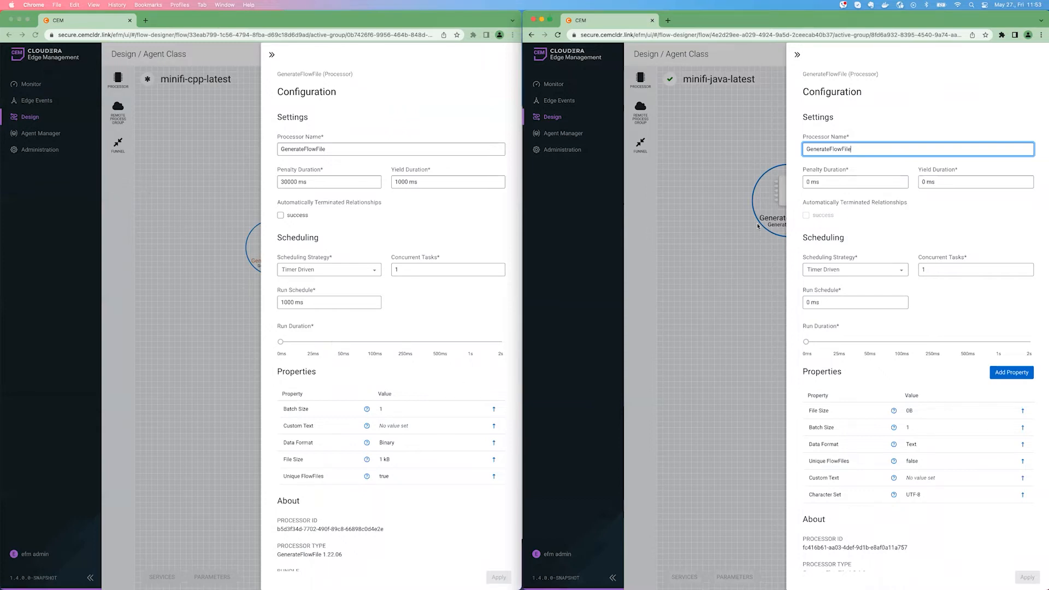
mouse_move(738, 378)
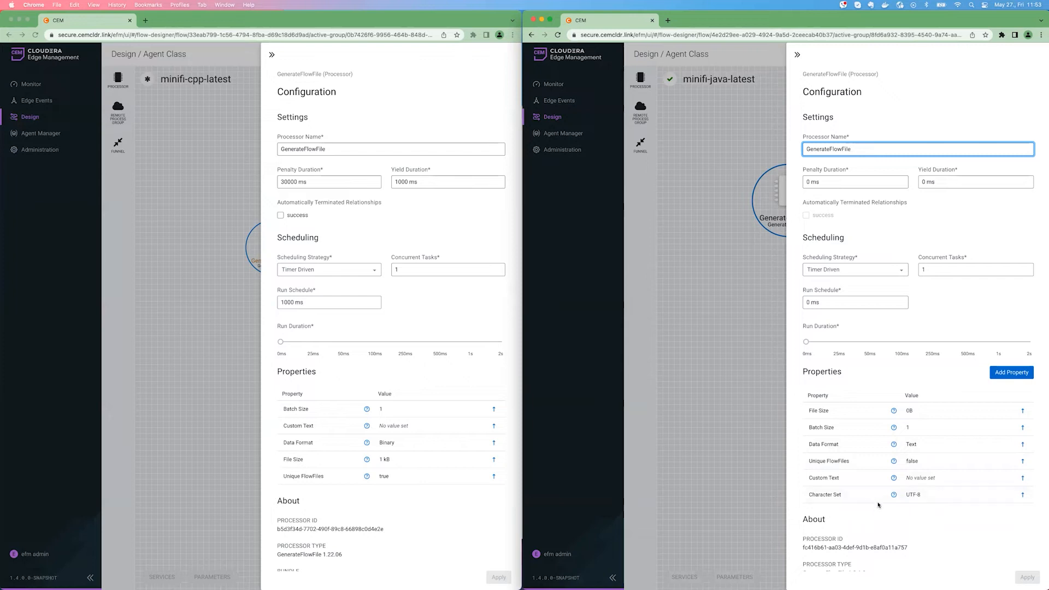
mouse_move(880, 505)
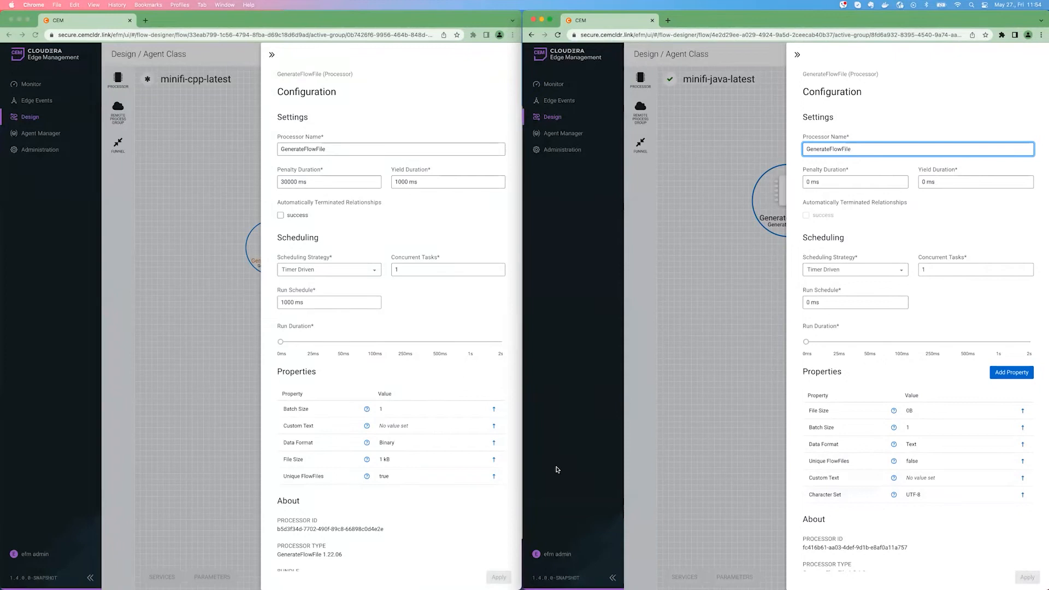
mouse_move(191, 378)
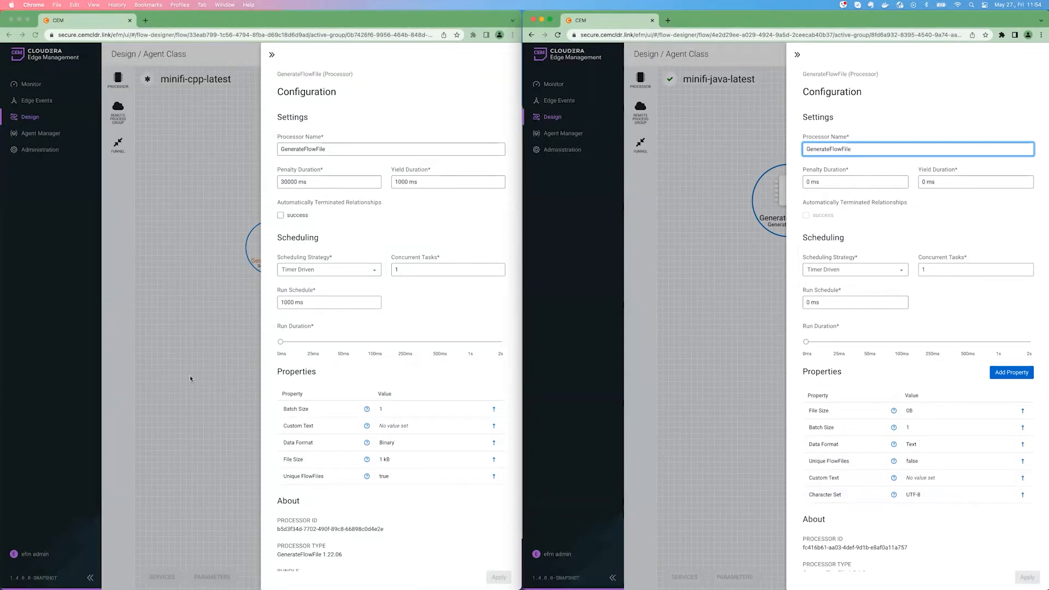
Step: Review the Java GenerateFlowFile settings, then close the C++ processor's configuration panel
click(917, 148)
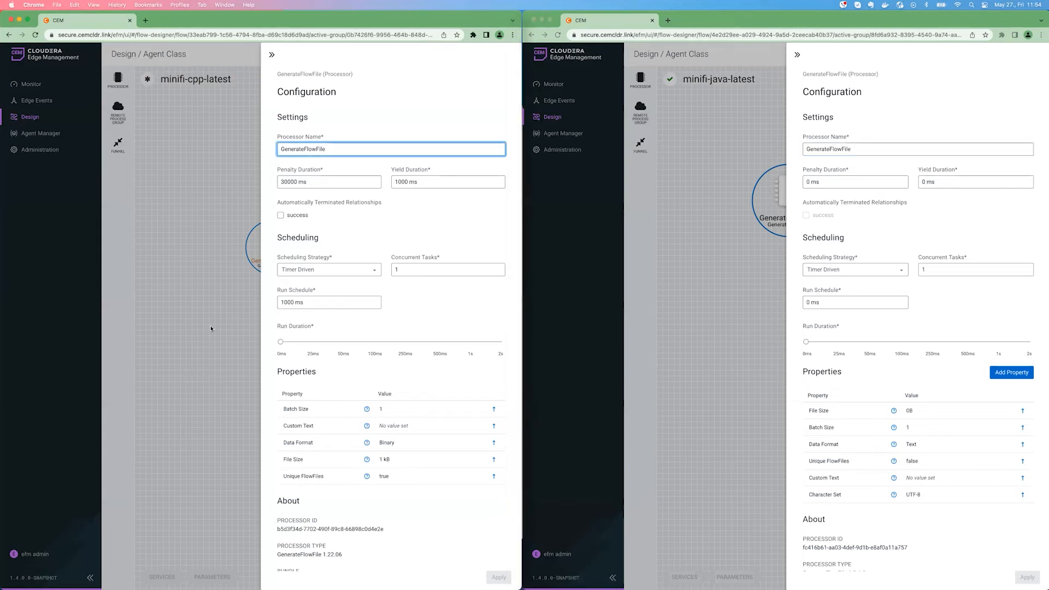
click(272, 54)
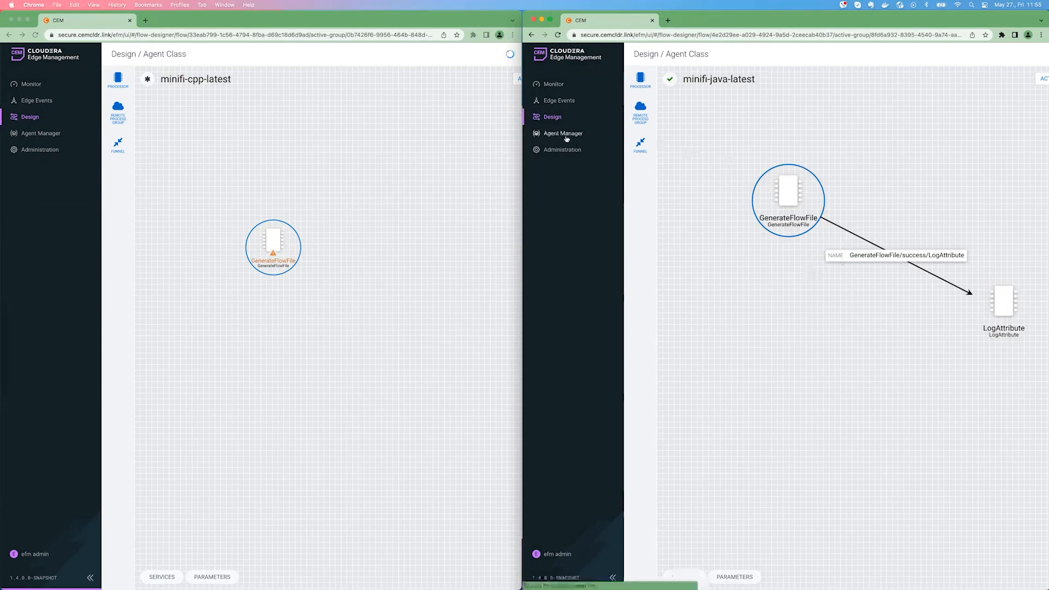
Step: Return to the agent list and view a minifi-java-latest agent's Configuration tab
click(564, 134)
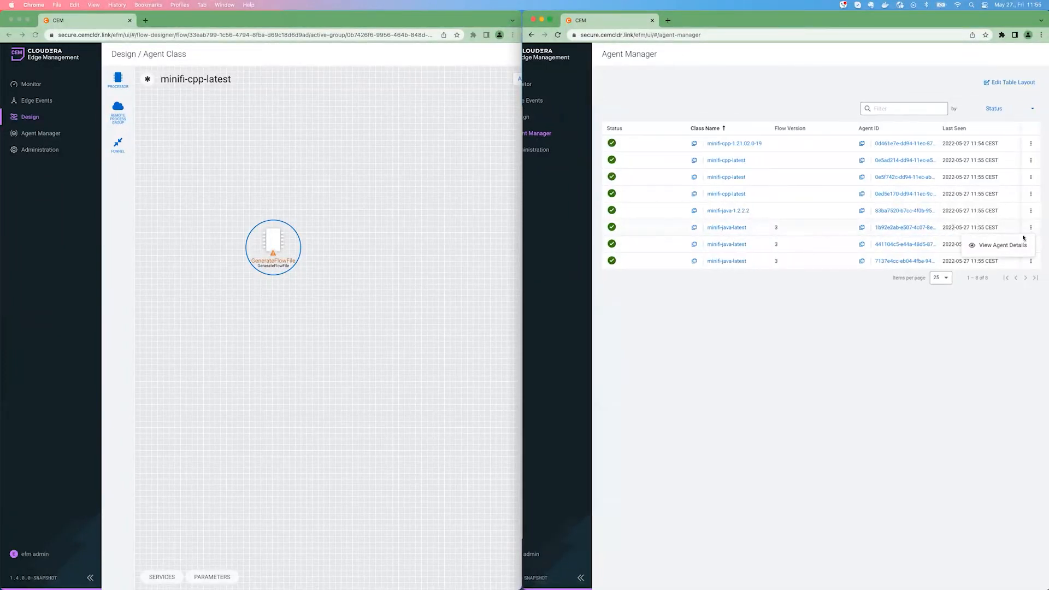
click(1003, 244)
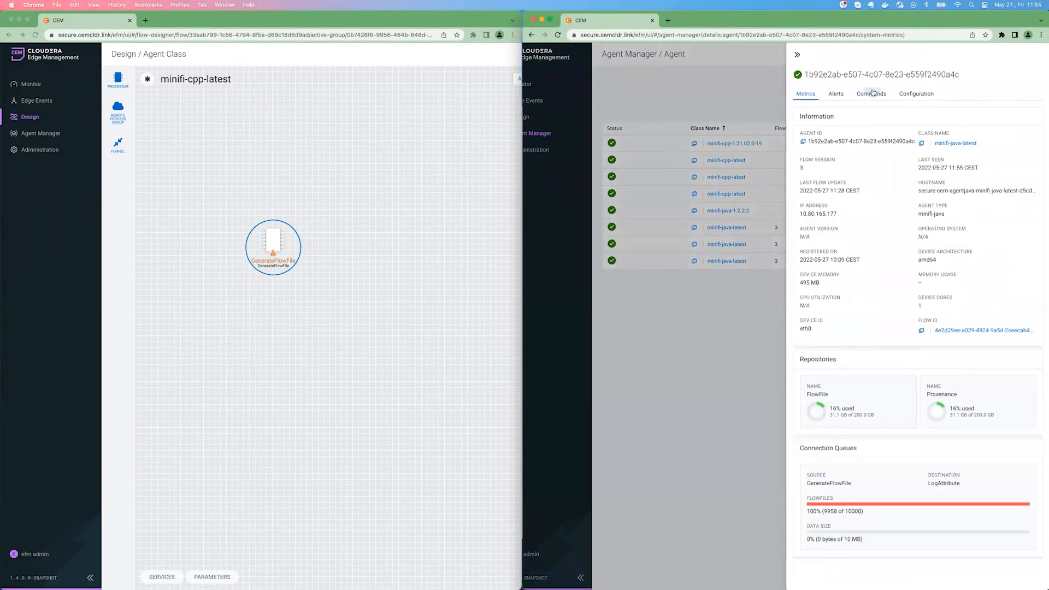
click(916, 94)
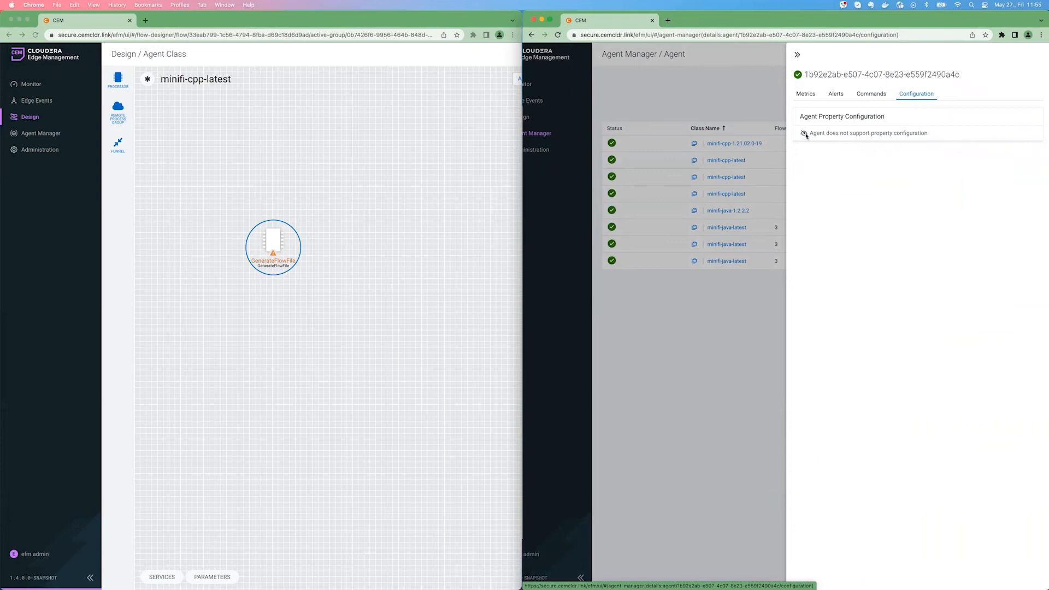
mouse_move(930, 137)
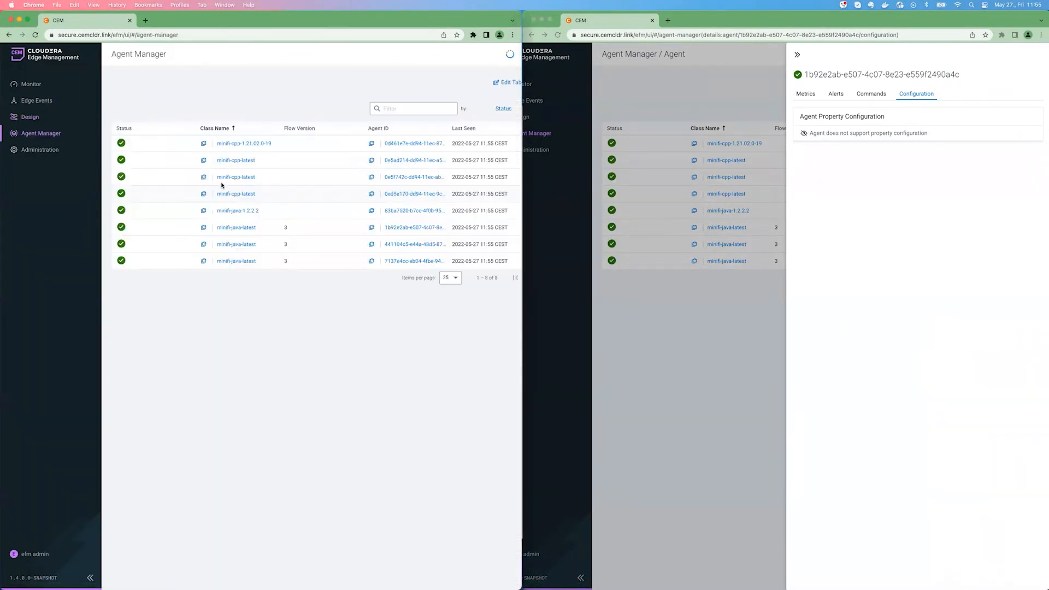
Step: Open a minifi-cpp-latest agent's details from its row menu and show its Configuration tab
click(502, 176)
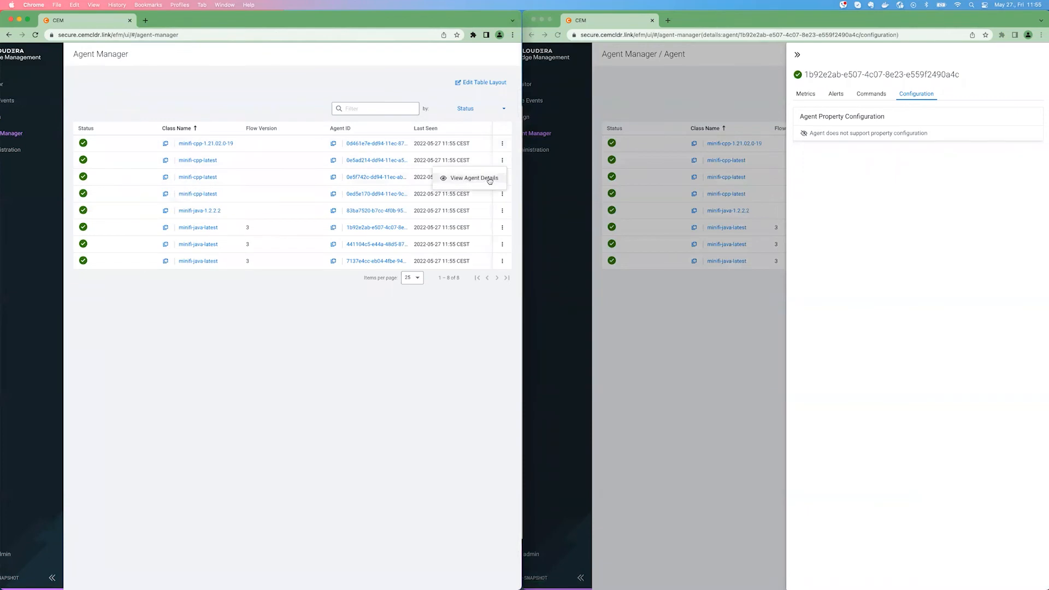
click(473, 178)
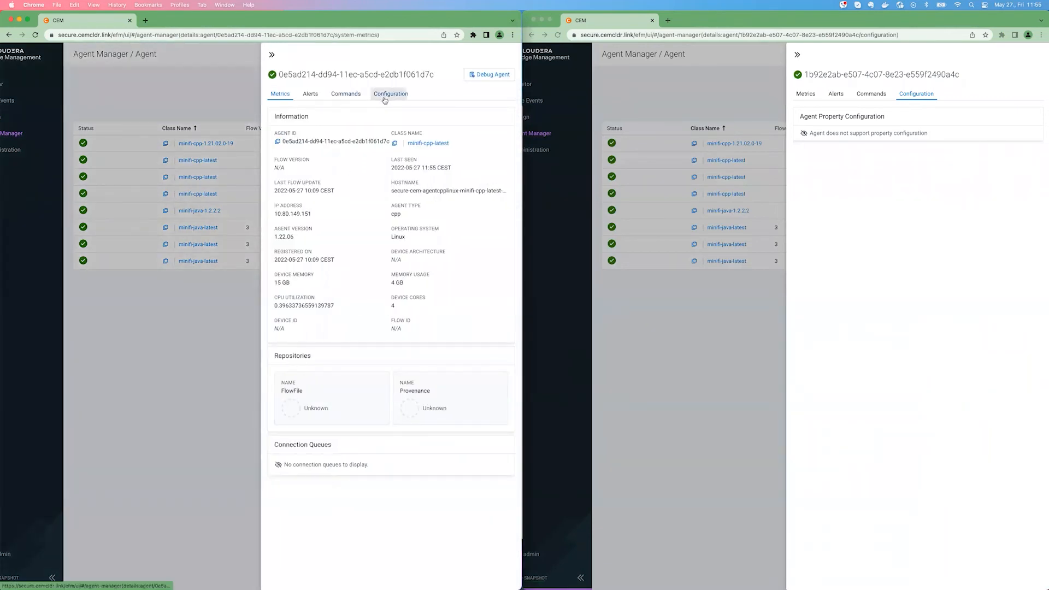
click(391, 93)
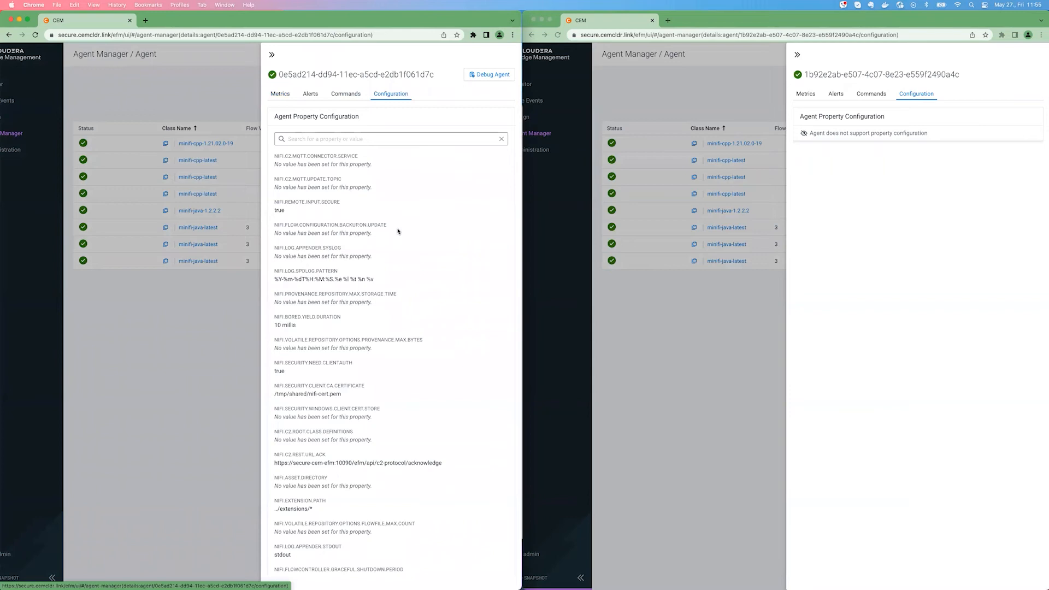
mouse_move(490, 74)
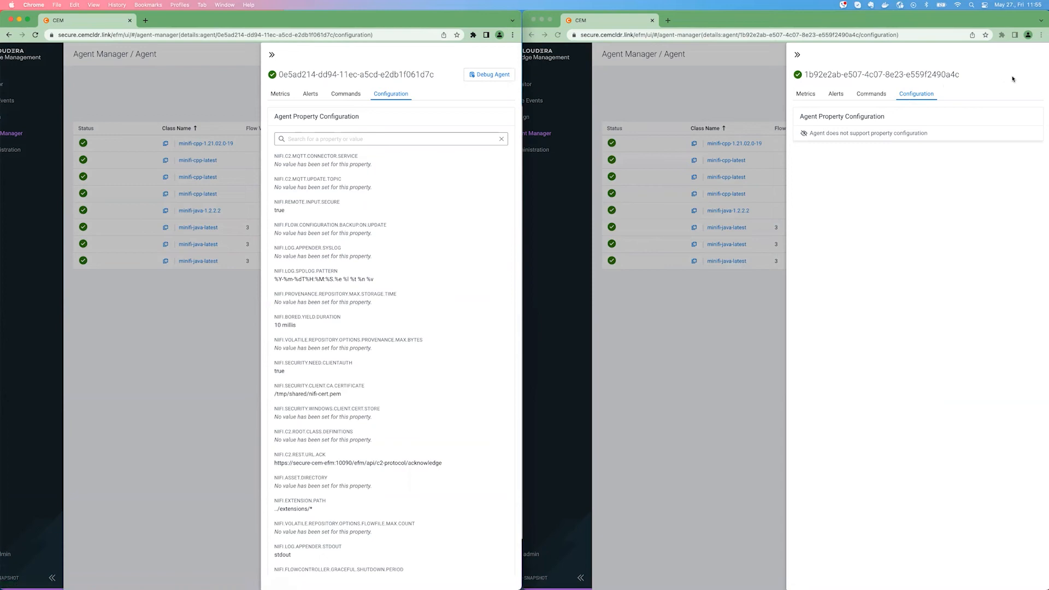
mouse_move(1029, 77)
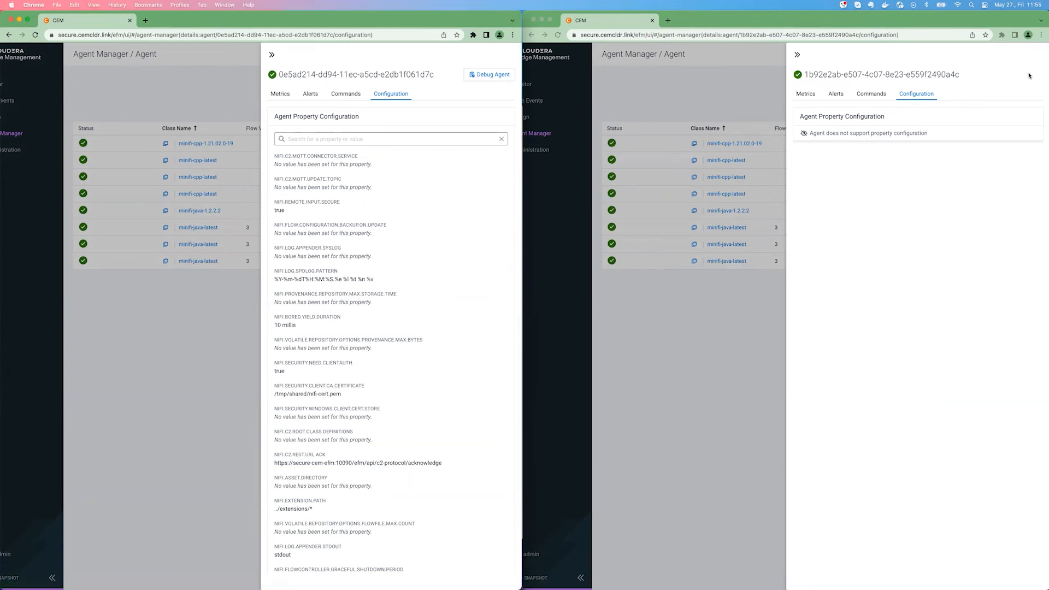
mouse_move(480, 77)
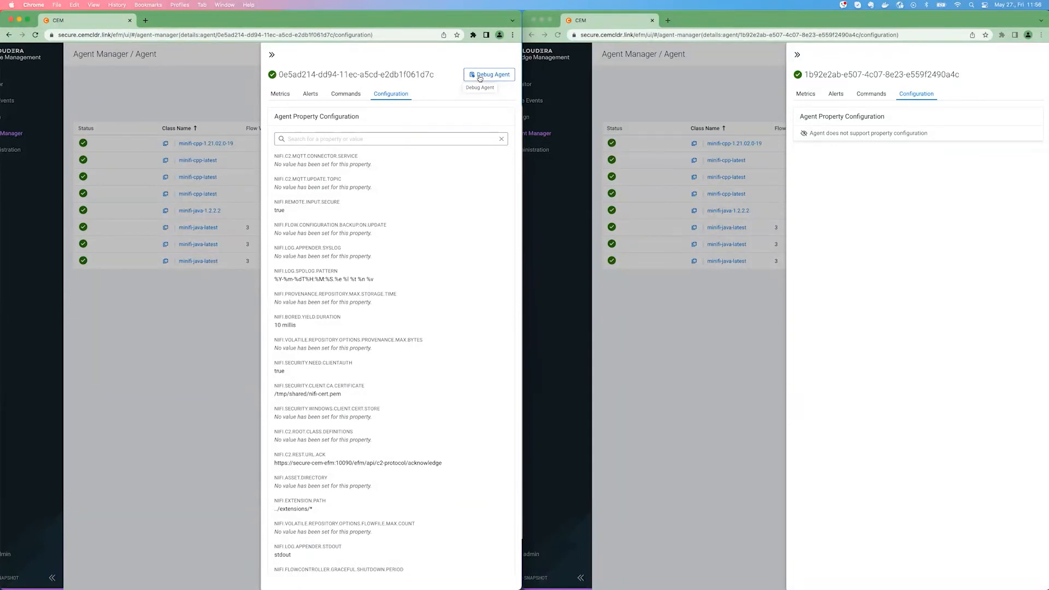
mouse_move(76, 314)
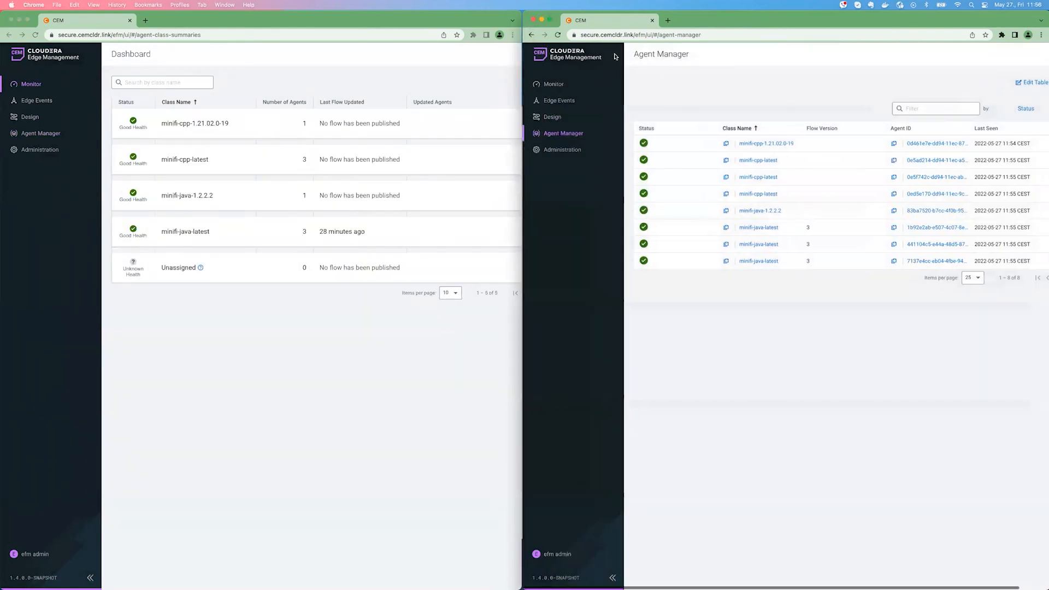
Step: Open the minifi-java-latest and minifi-cpp-latest class details and list each class's Actions
click(554, 83)
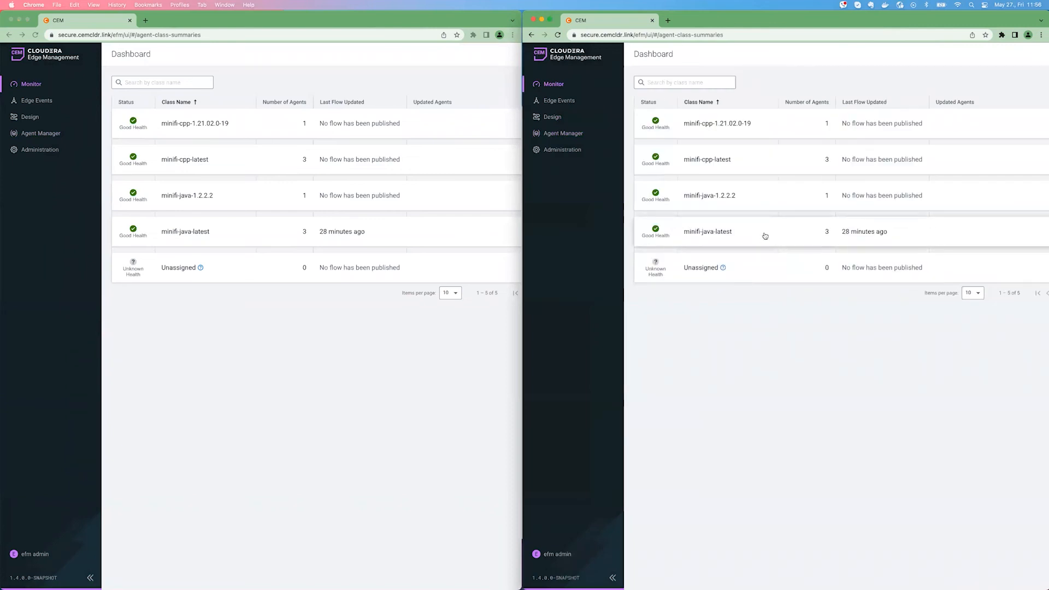
click(709, 230)
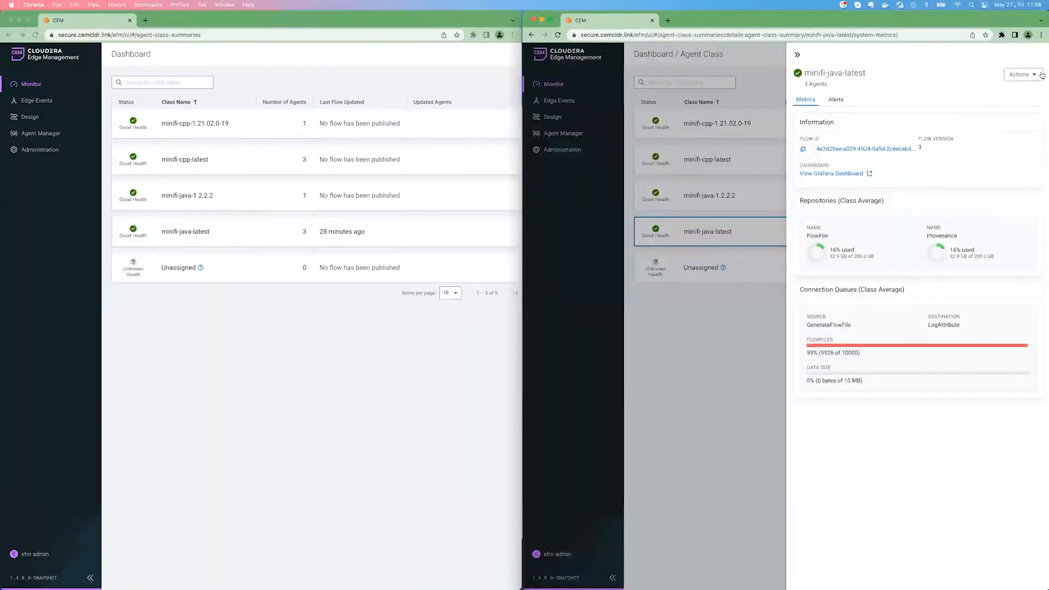
click(1019, 74)
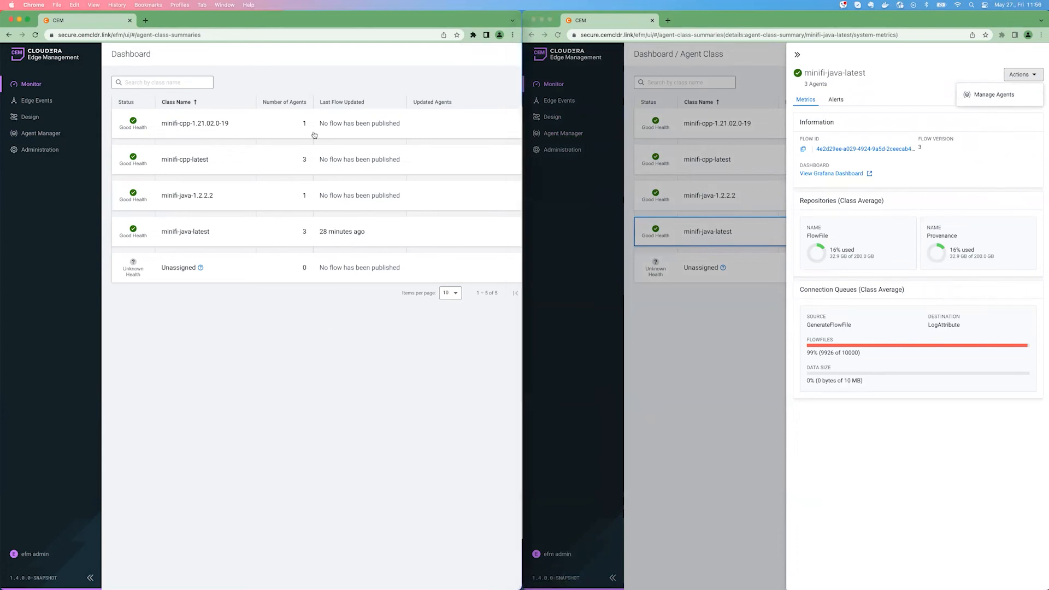
click(194, 159)
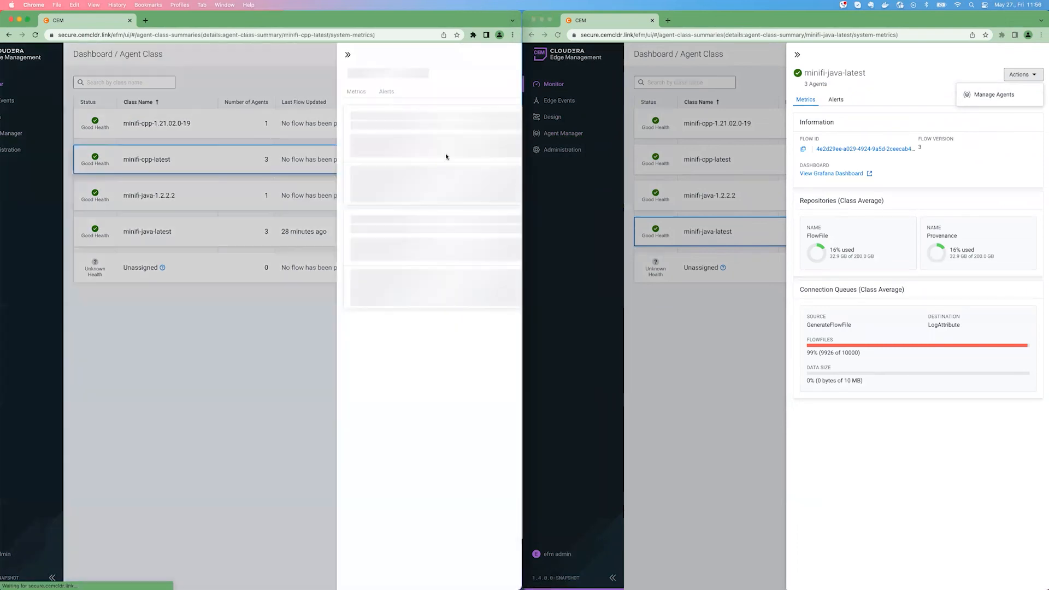
click(494, 74)
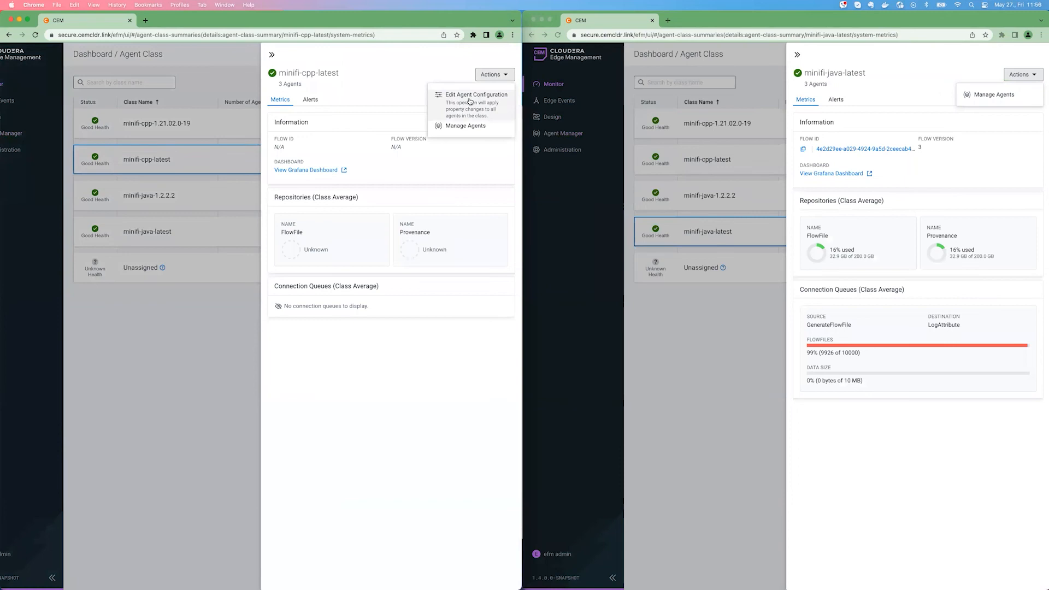
Step: Edit the minifi-cpp-latest agent configuration, select nifi.c2.agent.heartbeat.period, then close the dialog
click(476, 94)
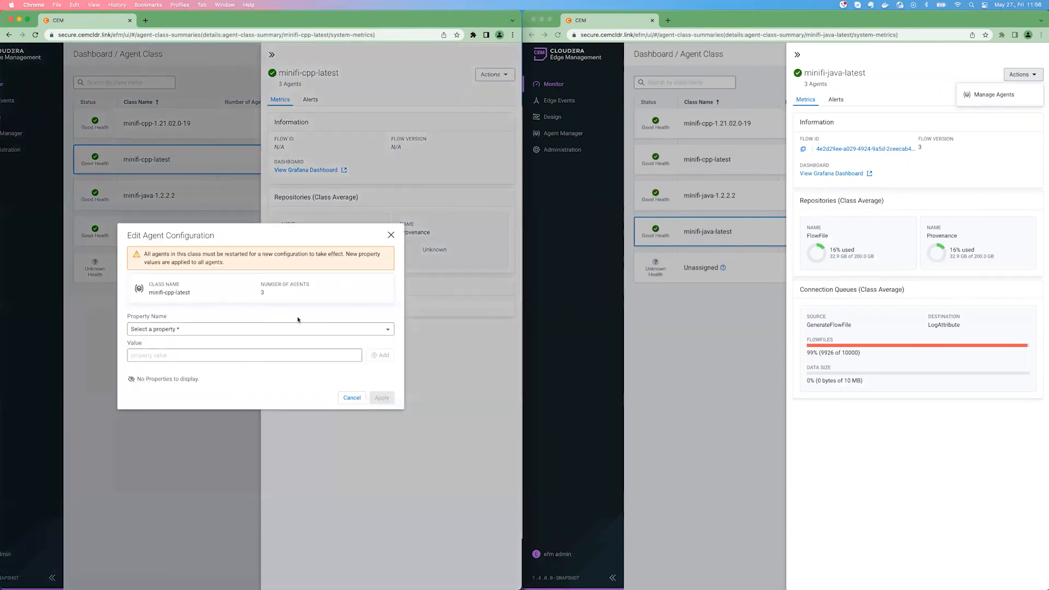
click(260, 328)
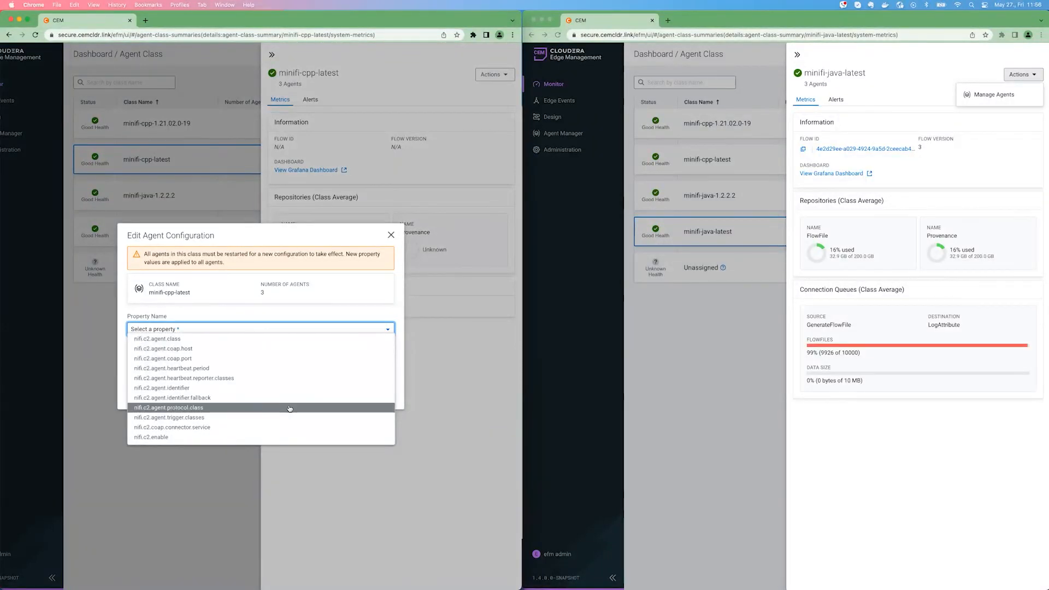
click(171, 368)
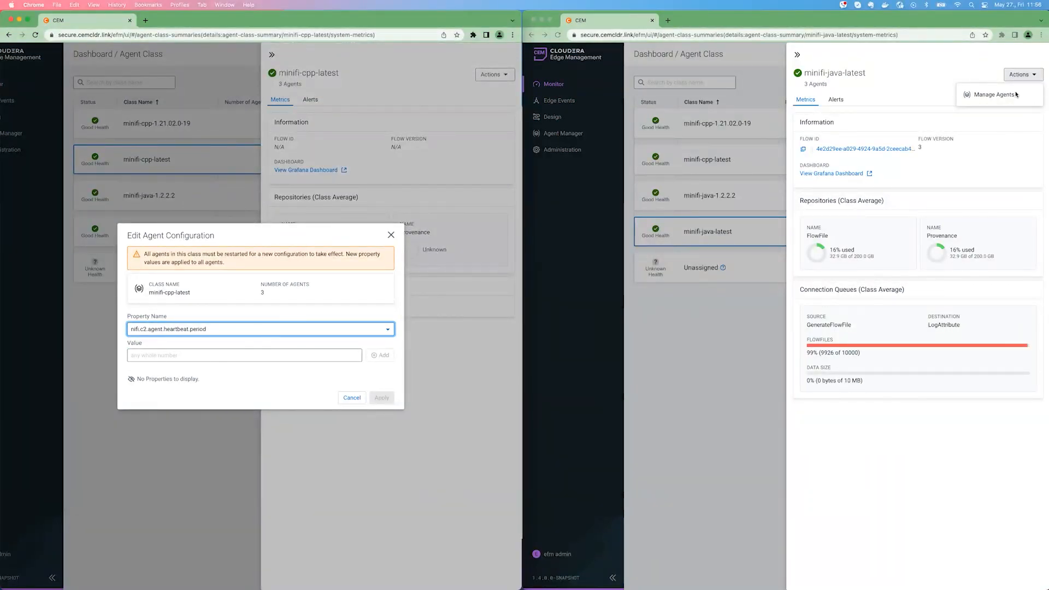
click(352, 397)
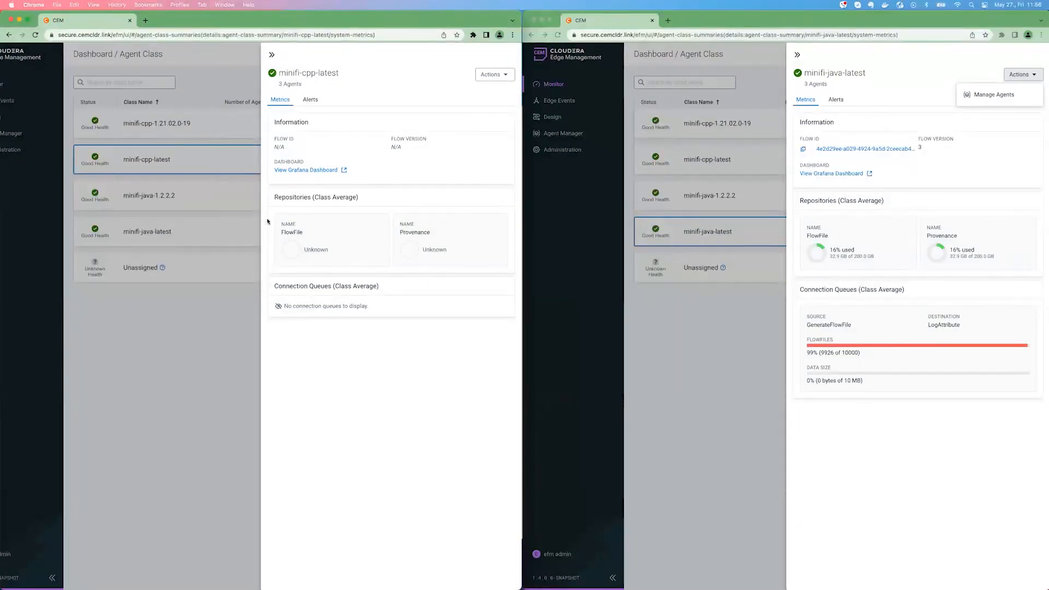
mouse_move(894, 262)
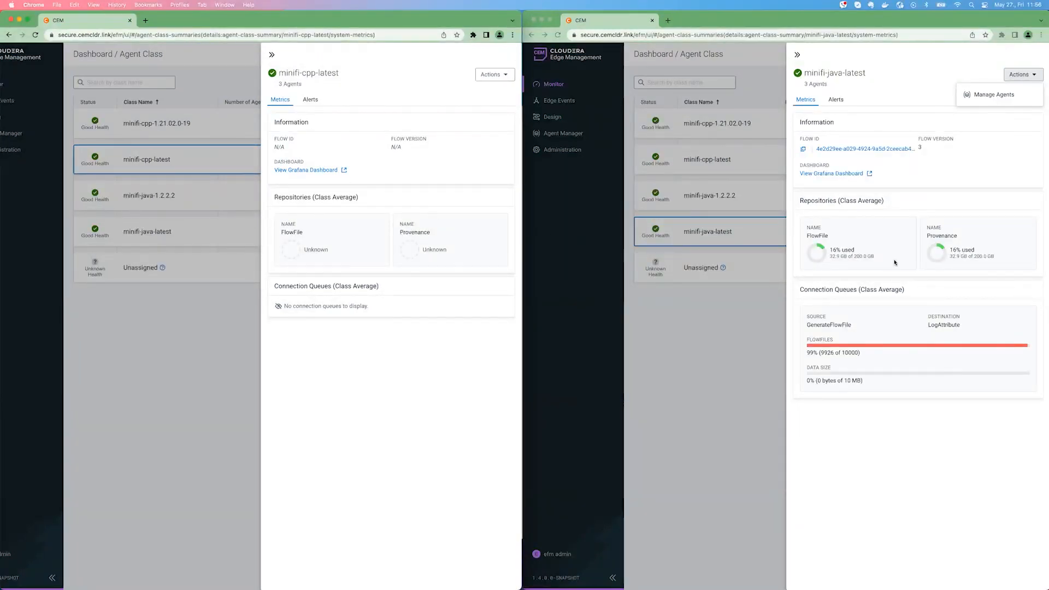